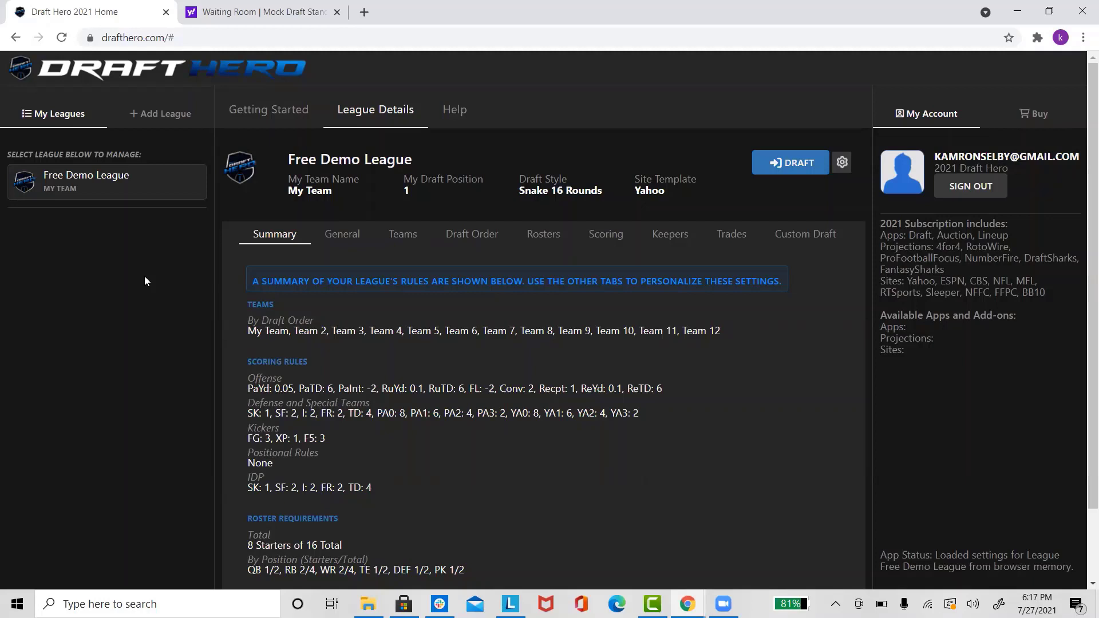
mouse_move(154, 259)
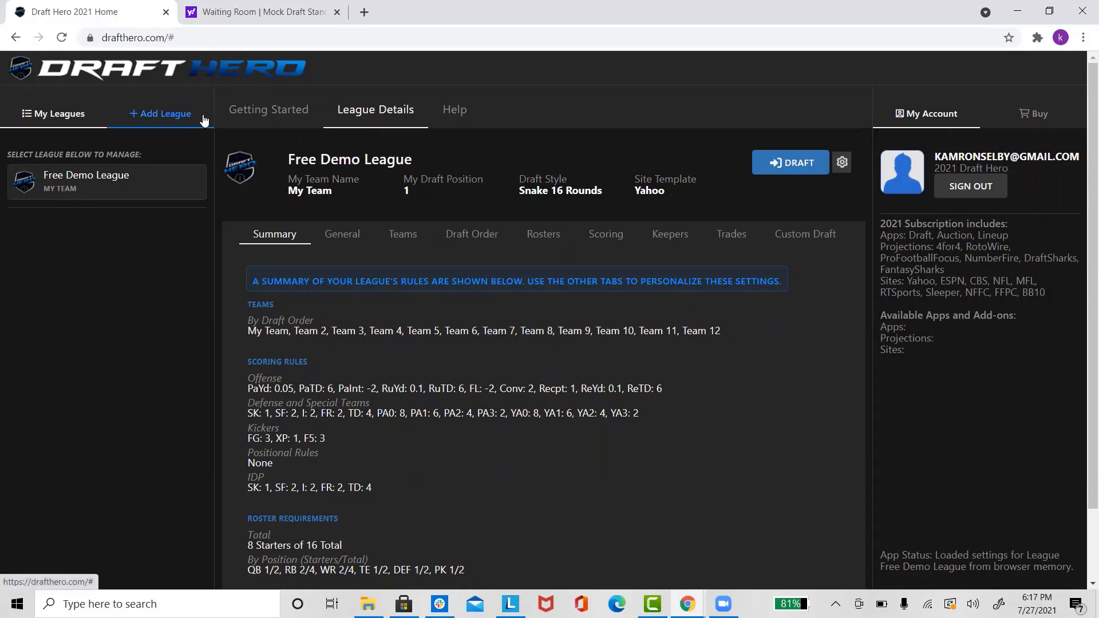
Add a league by searching open leagues and choosing the Yahoo Mock Draft to sync
click(159, 114)
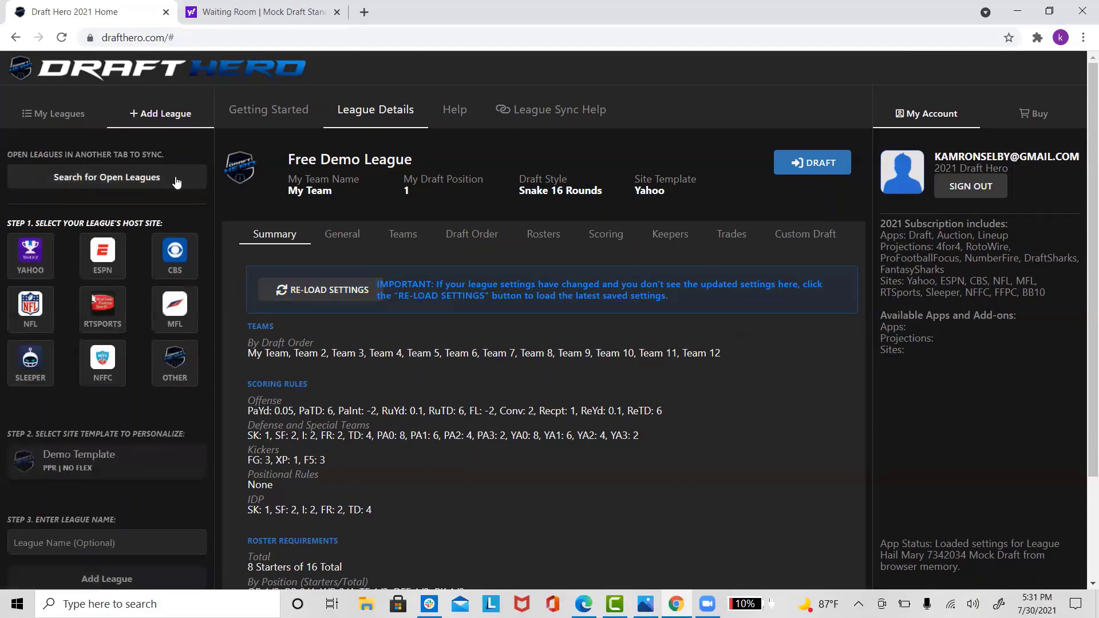
click(106, 176)
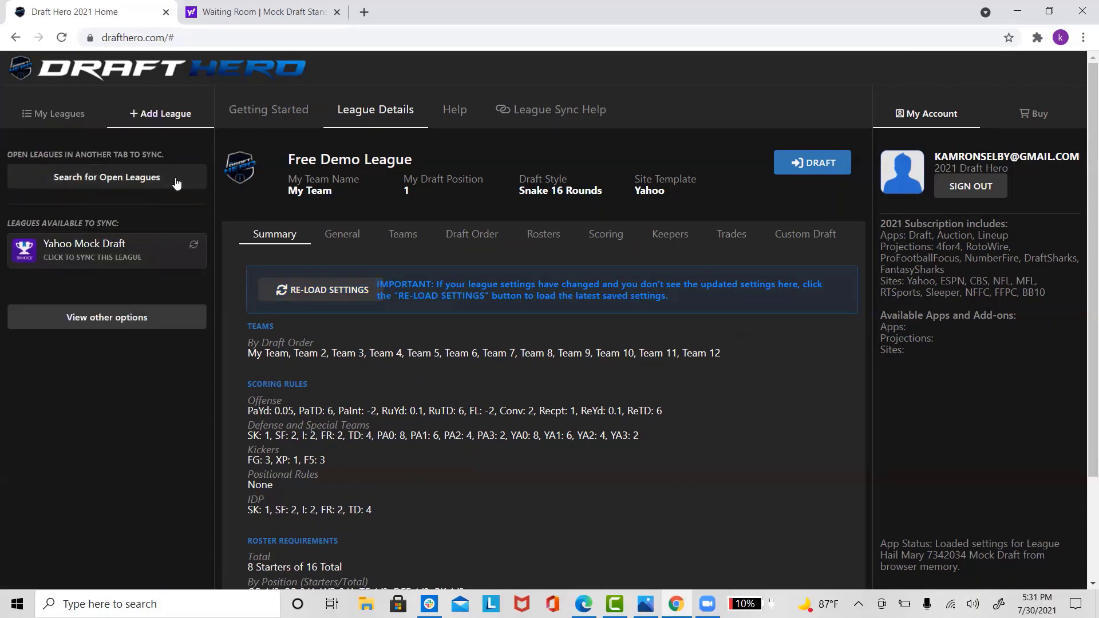
mouse_move(160, 252)
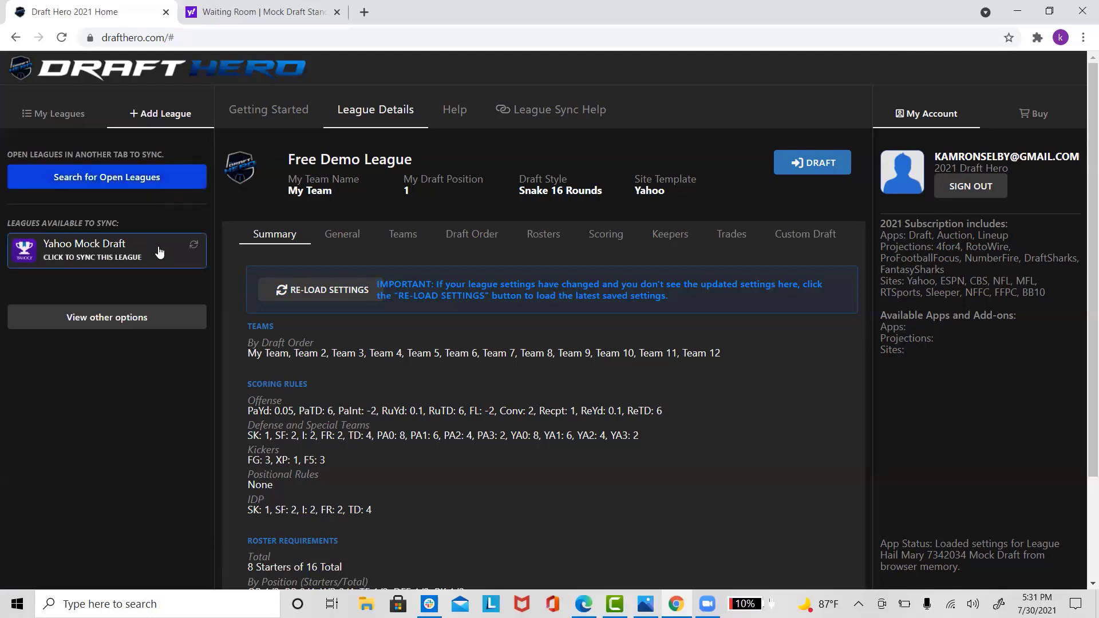
click(106, 251)
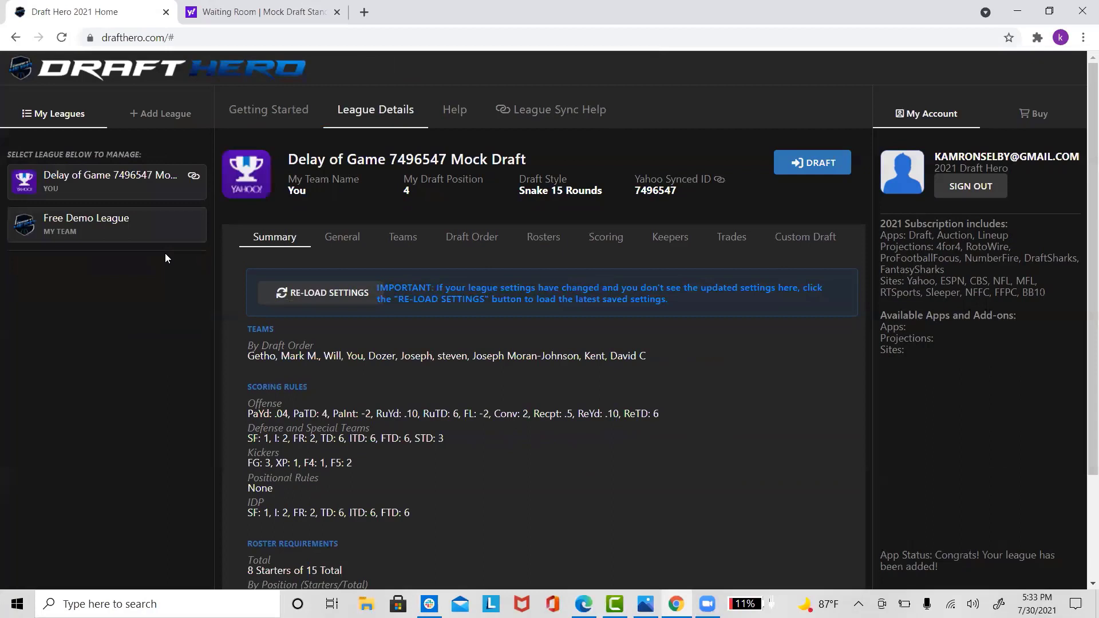
mouse_move(343, 236)
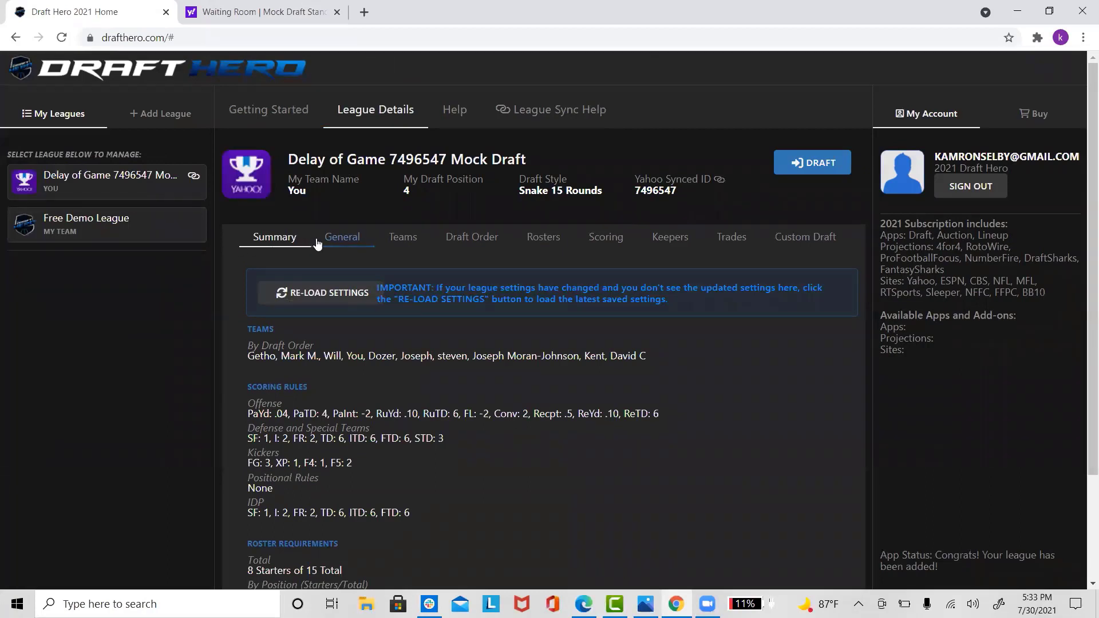
click(342, 237)
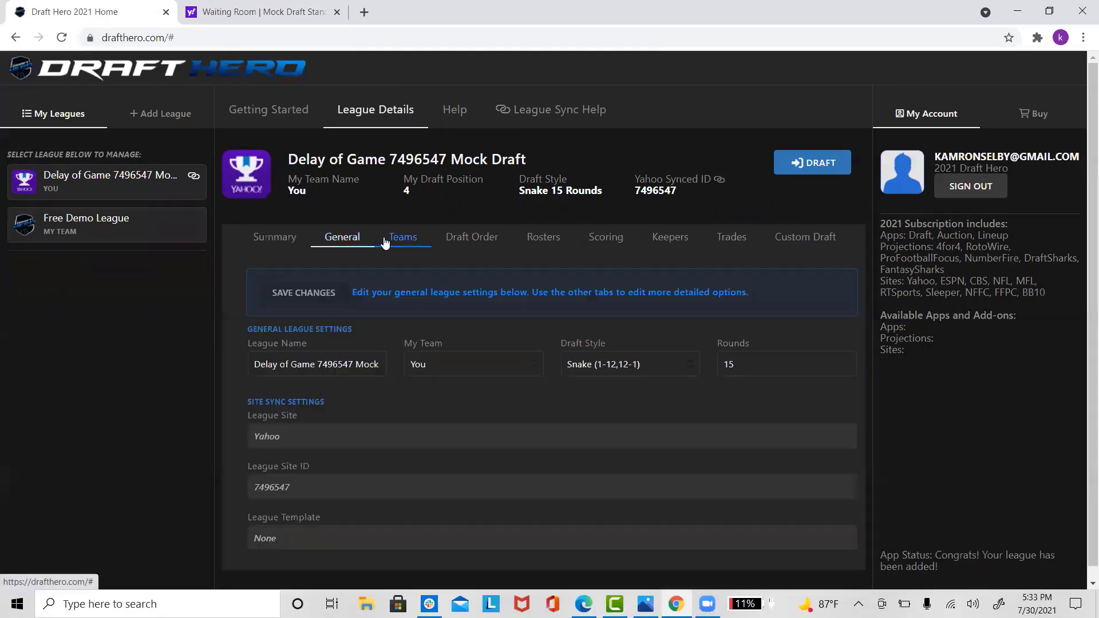
click(402, 237)
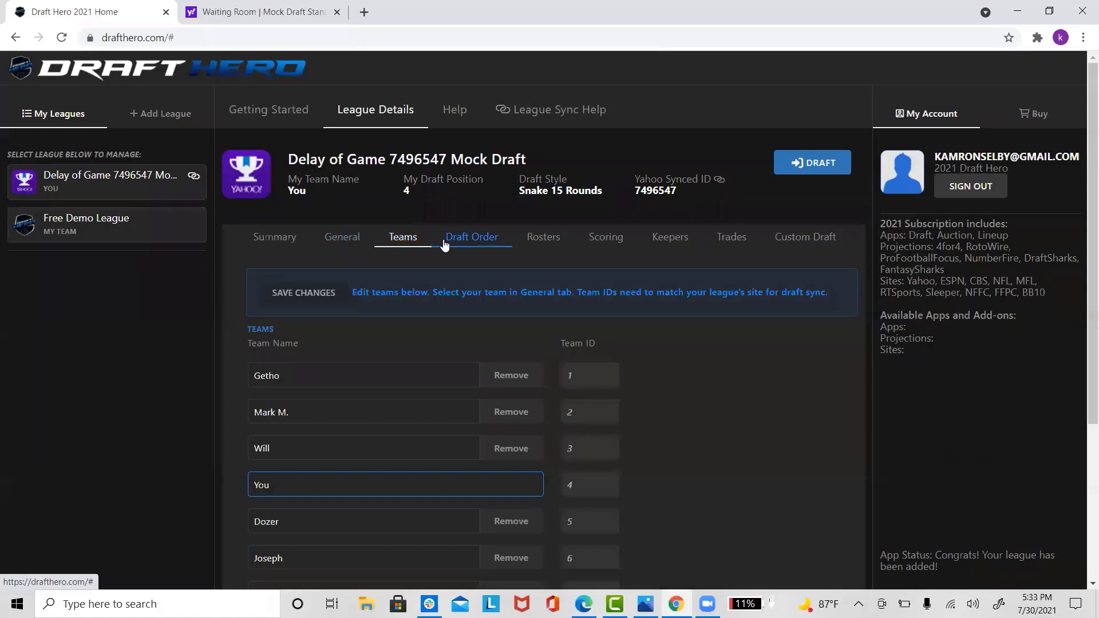
click(472, 235)
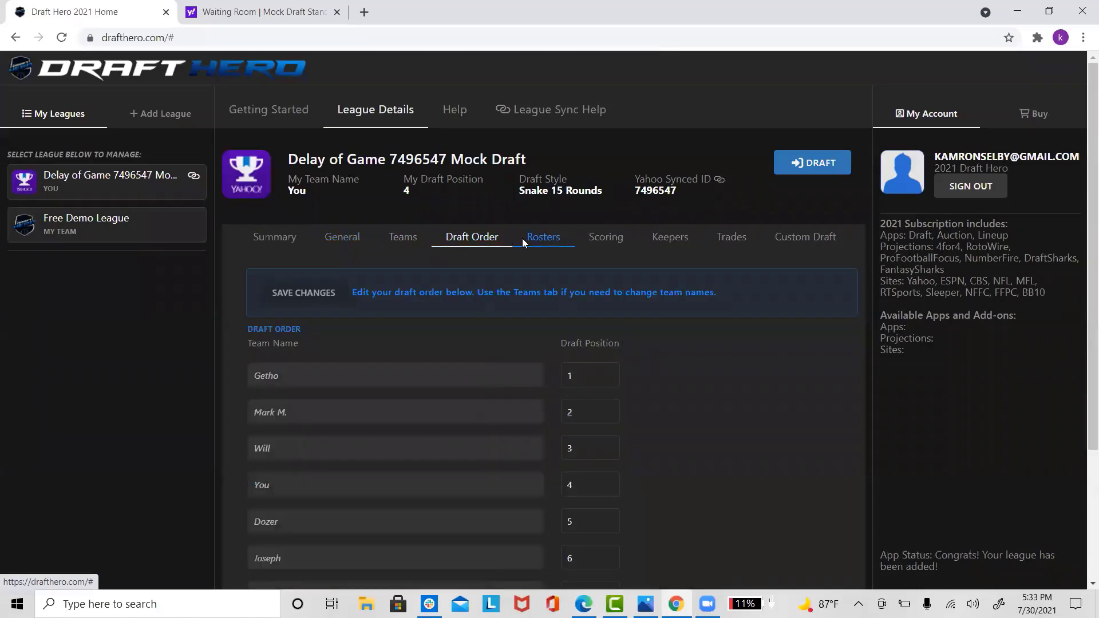
click(605, 235)
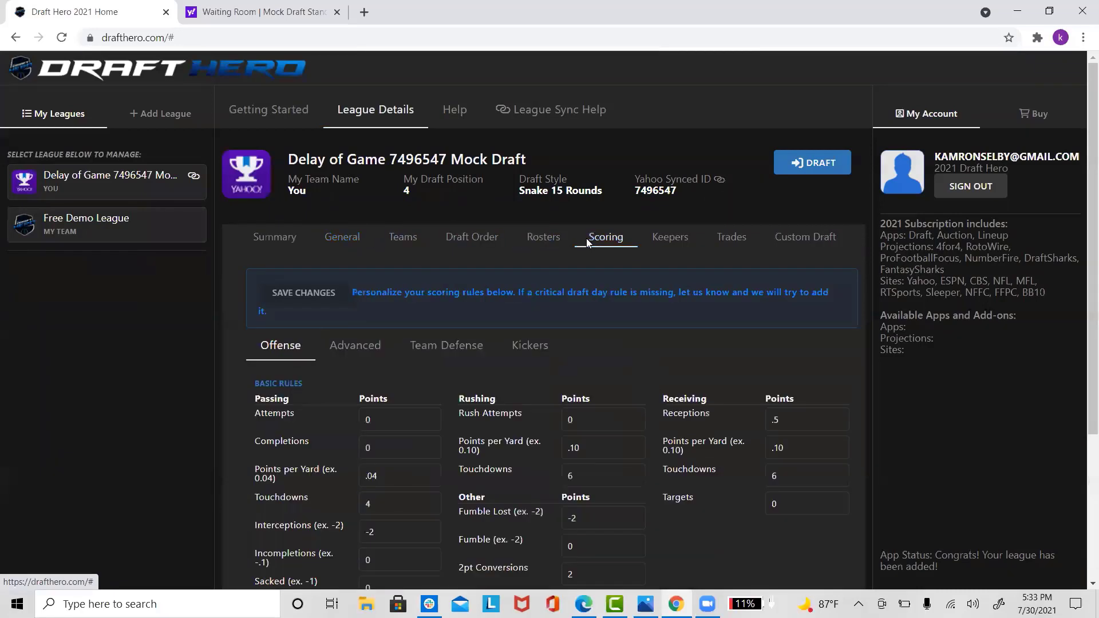
click(669, 236)
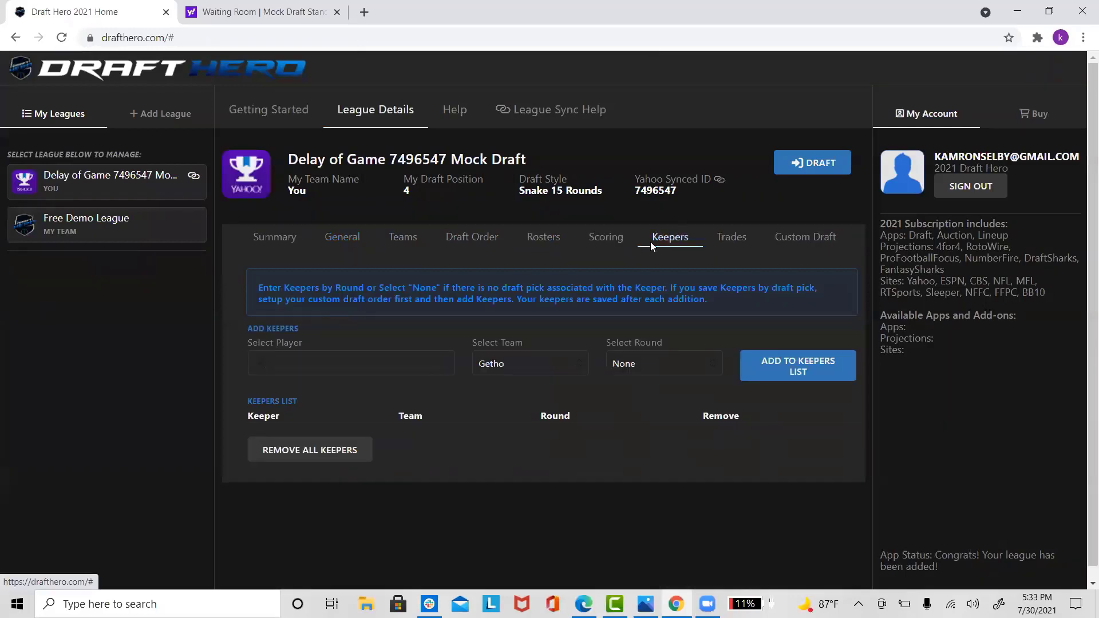
click(732, 236)
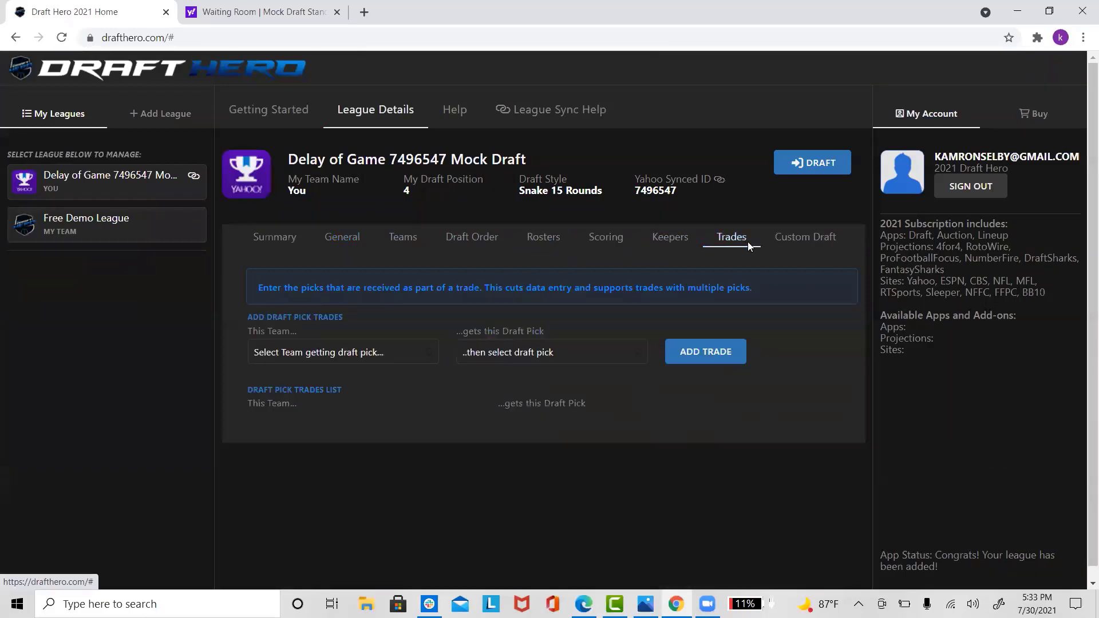
click(274, 236)
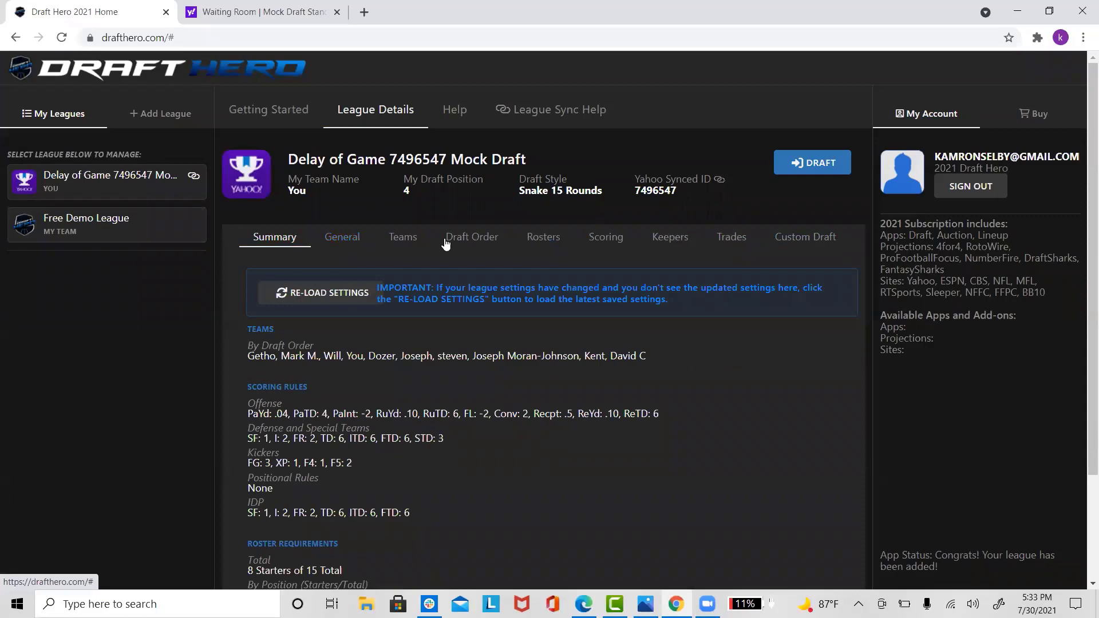
click(811, 161)
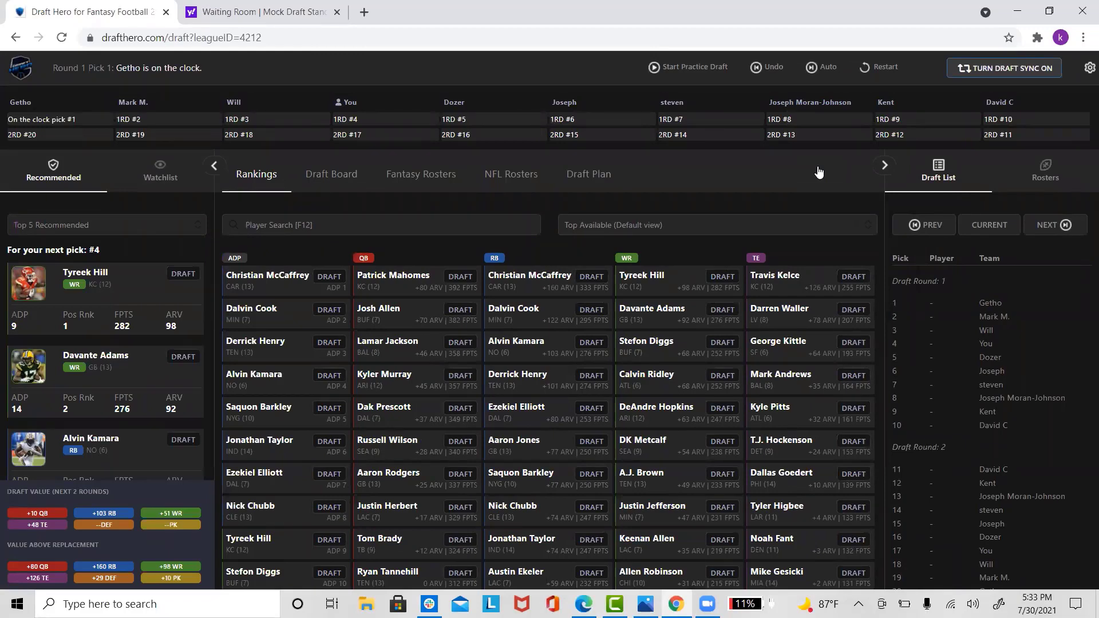
mouse_move(1041, 76)
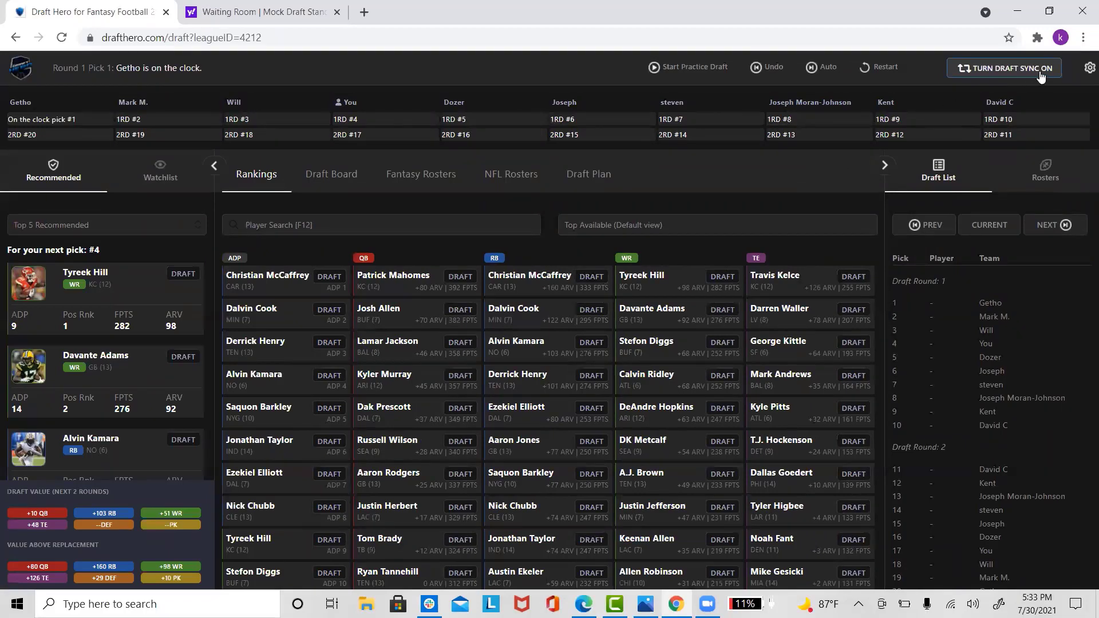
Switch draft sync on and confirm re-syncing the draft order with the live Yahoo room
click(1004, 67)
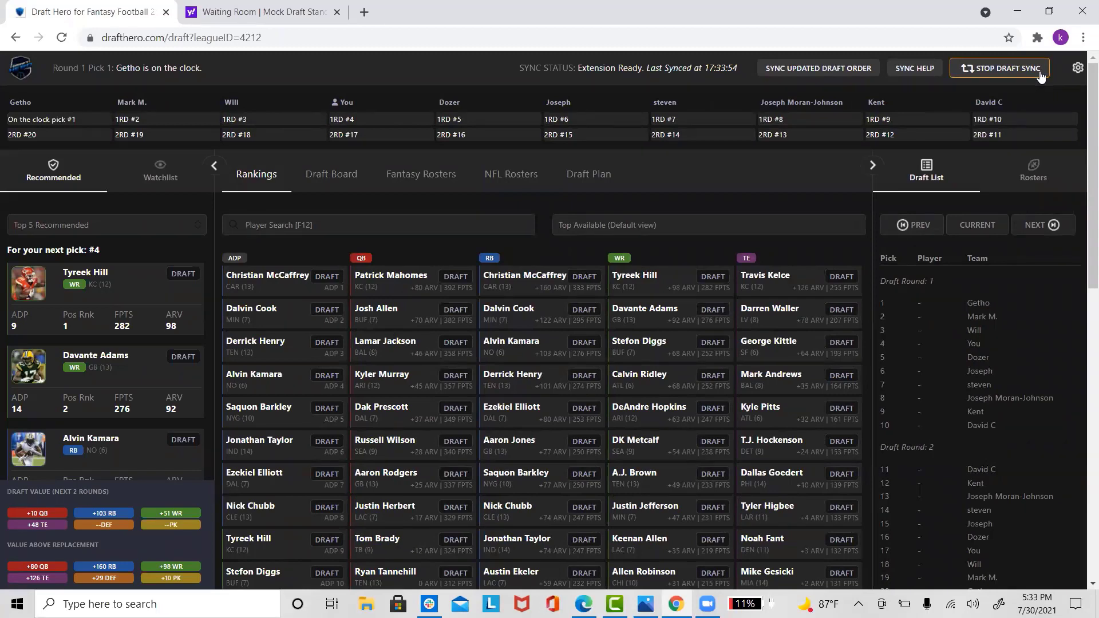
click(818, 68)
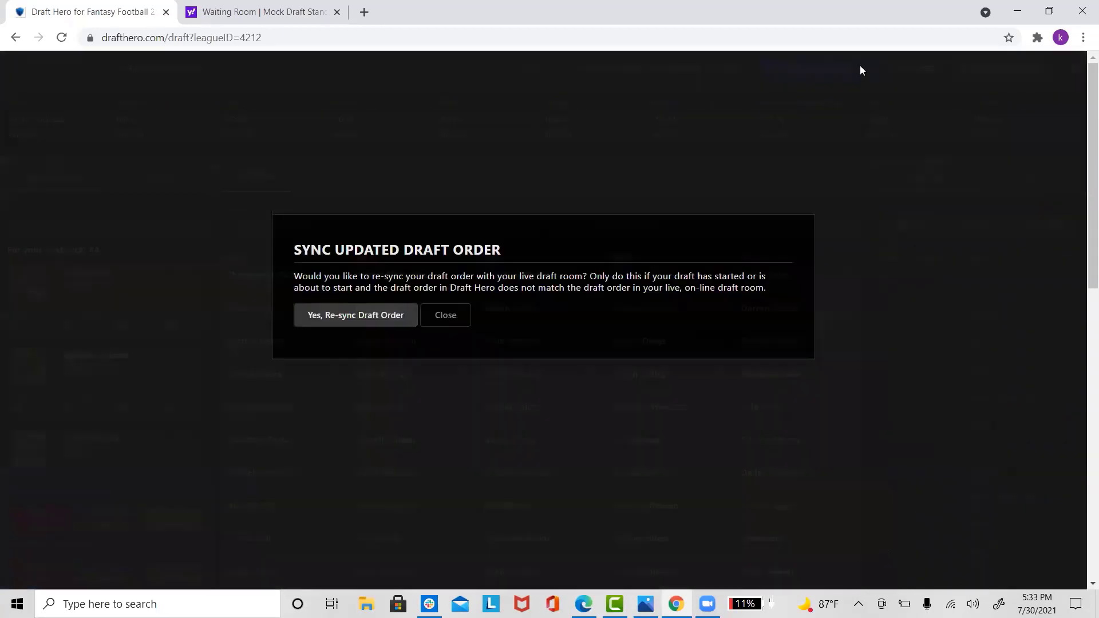
click(355, 315)
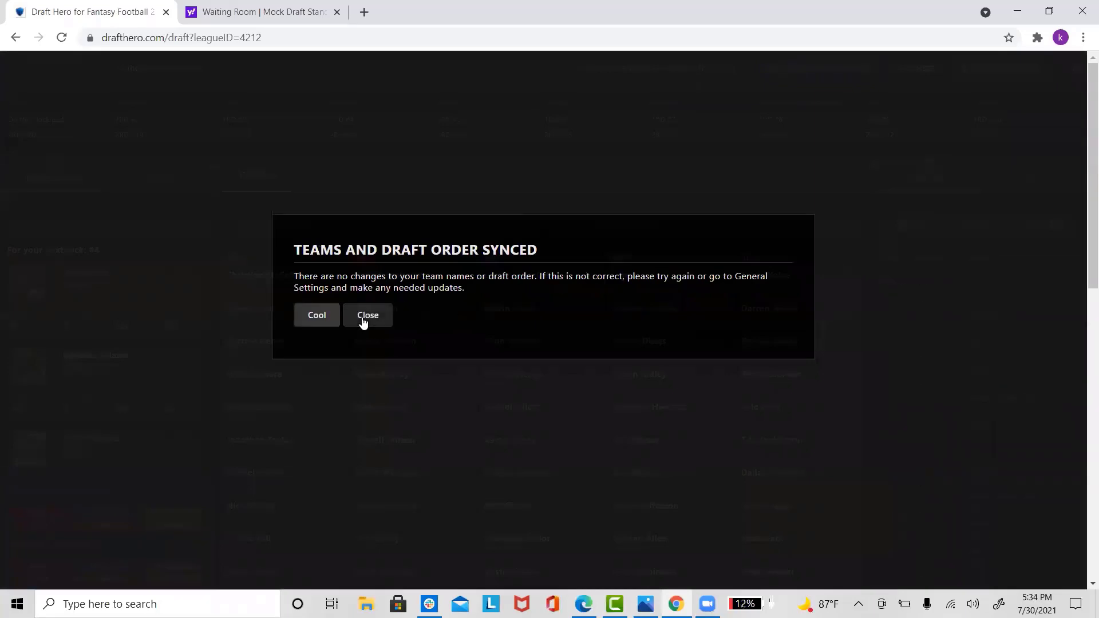
click(367, 314)
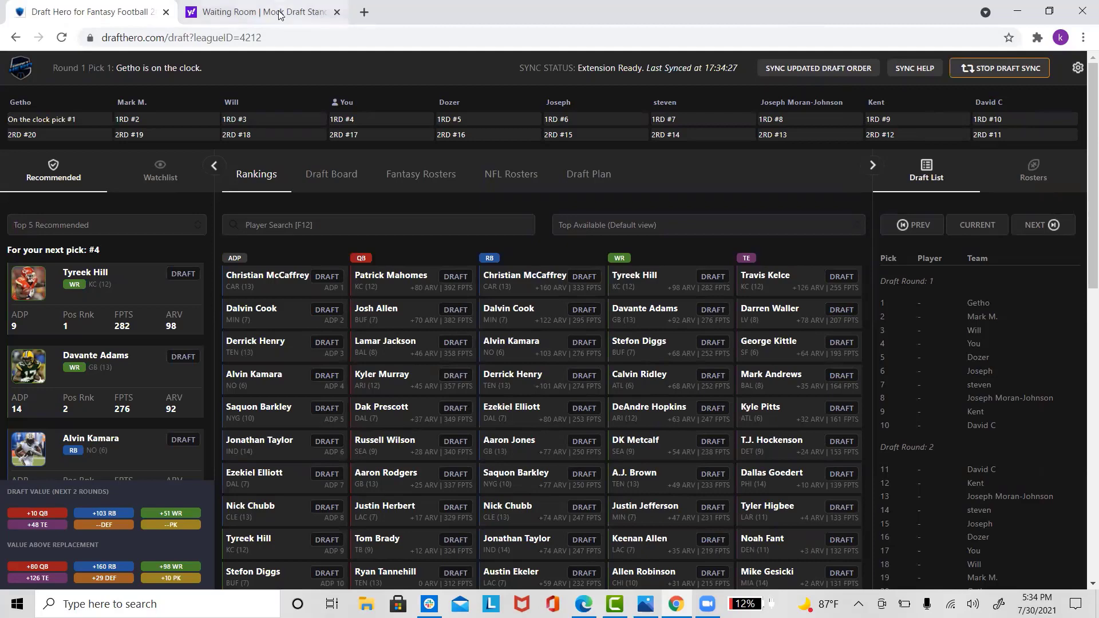
In the Yahoo draft room, draft A. Kamara from Players, check Draft Results, and return to Draft Hero
click(261, 12)
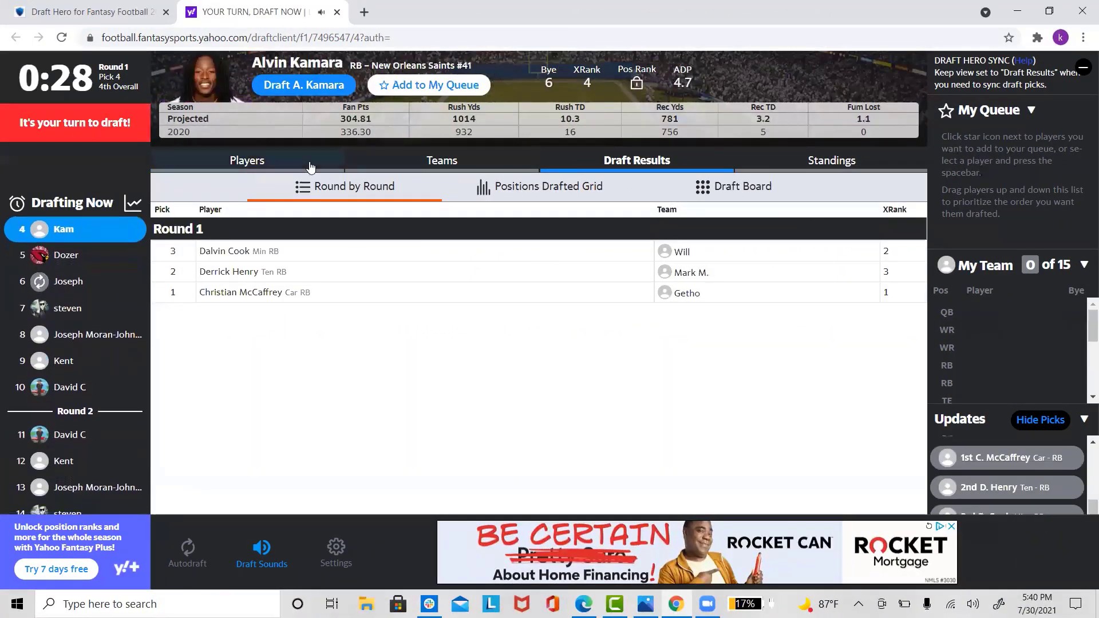
click(247, 160)
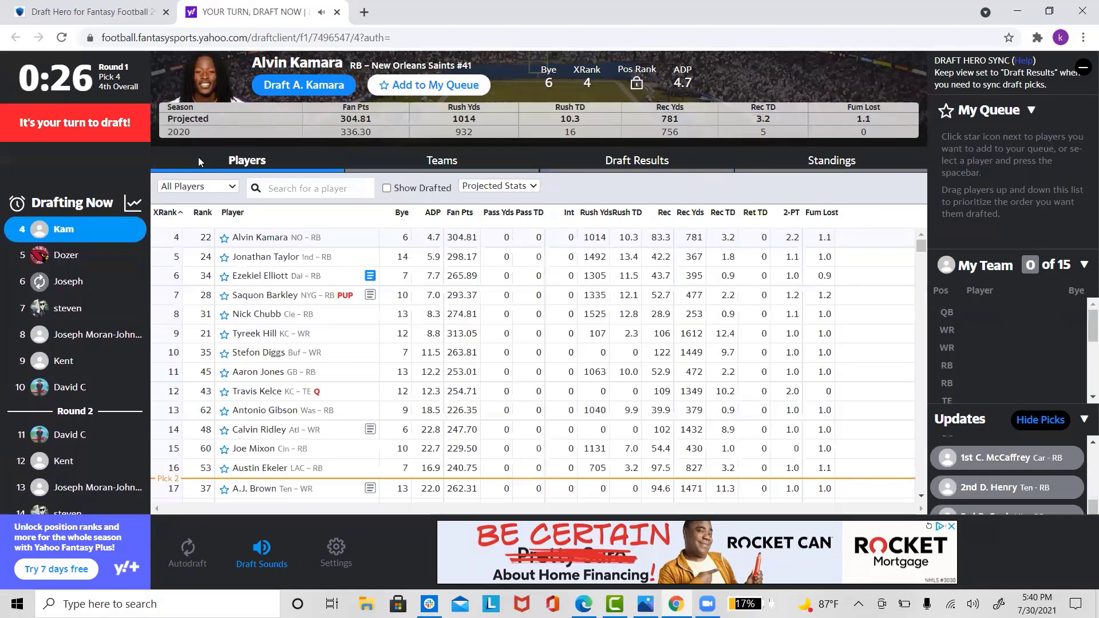
click(303, 85)
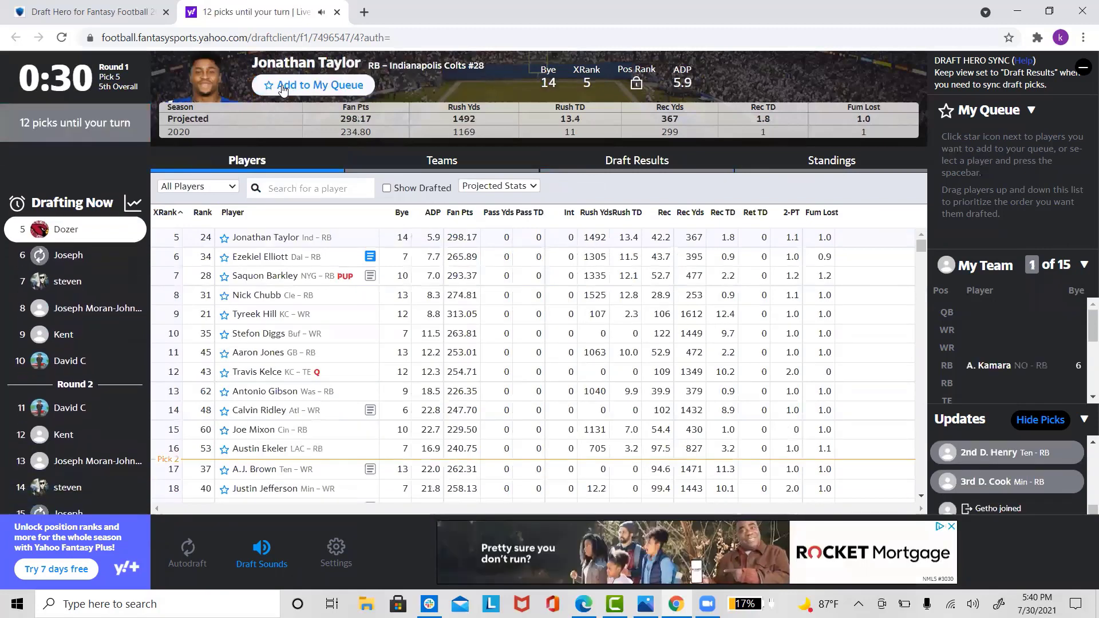
click(635, 160)
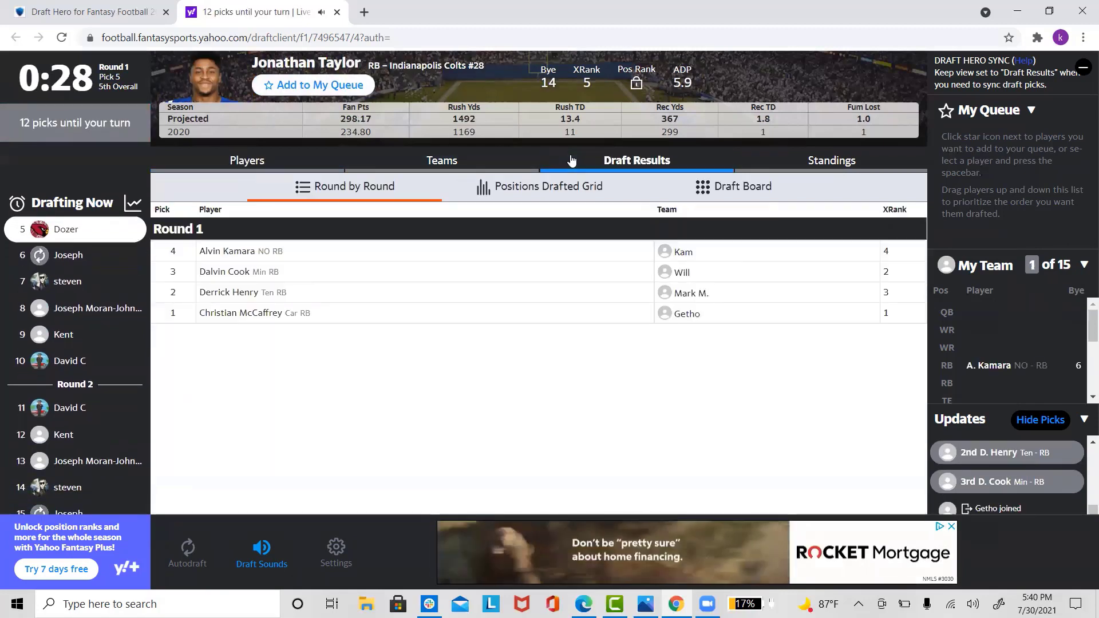
click(88, 11)
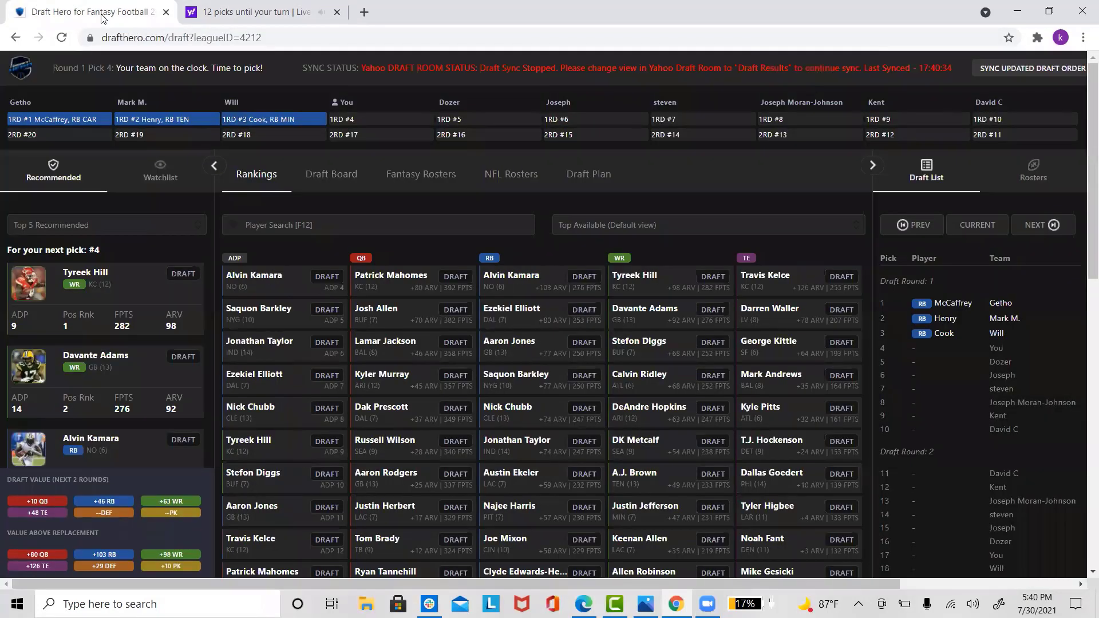